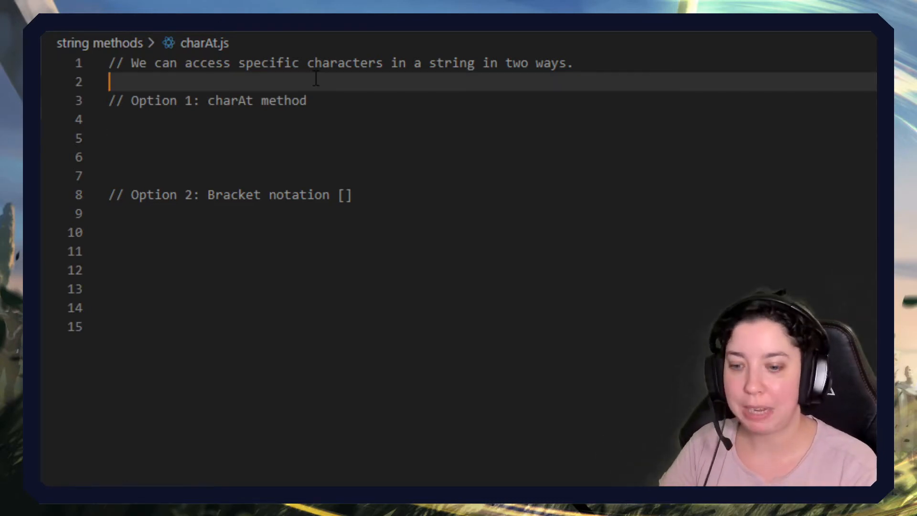
- Declare const name = "Anna McDougall" on a new line below the first comment
{"action": "key", "text": "Enter"}
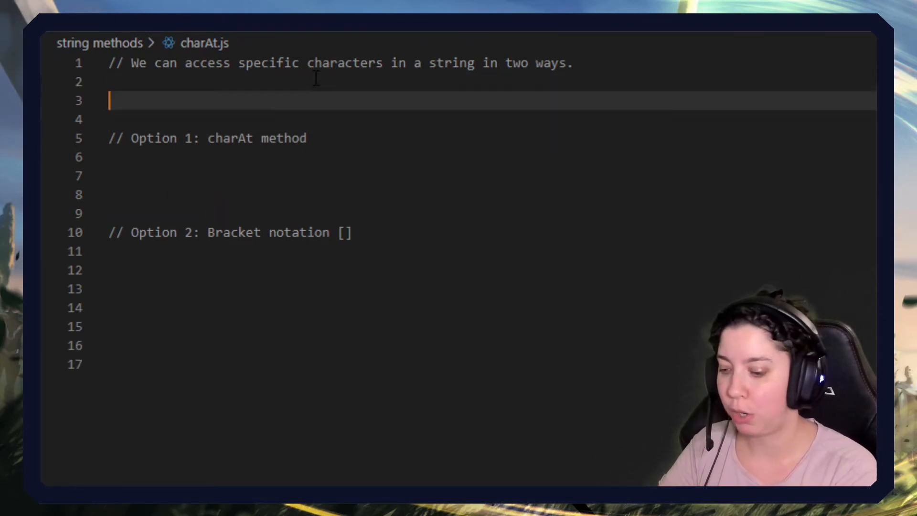
{"action": "type", "text": "const n"}
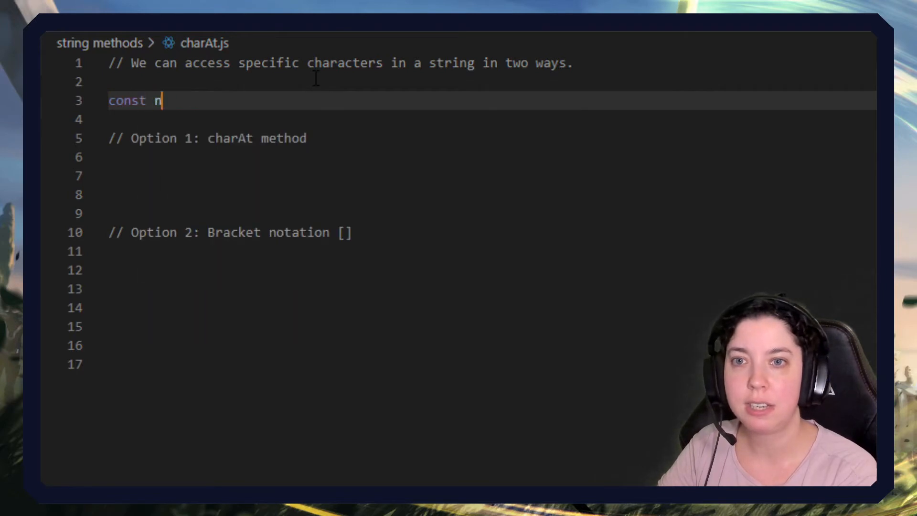
{"action": "type", "text": "ame = \"Ann\""}
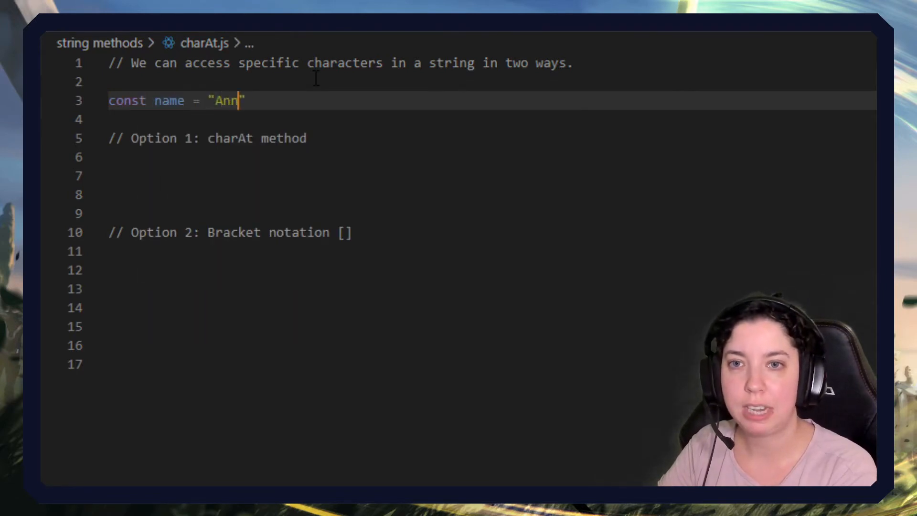
{"action": "type", "text": "a McDougall"}
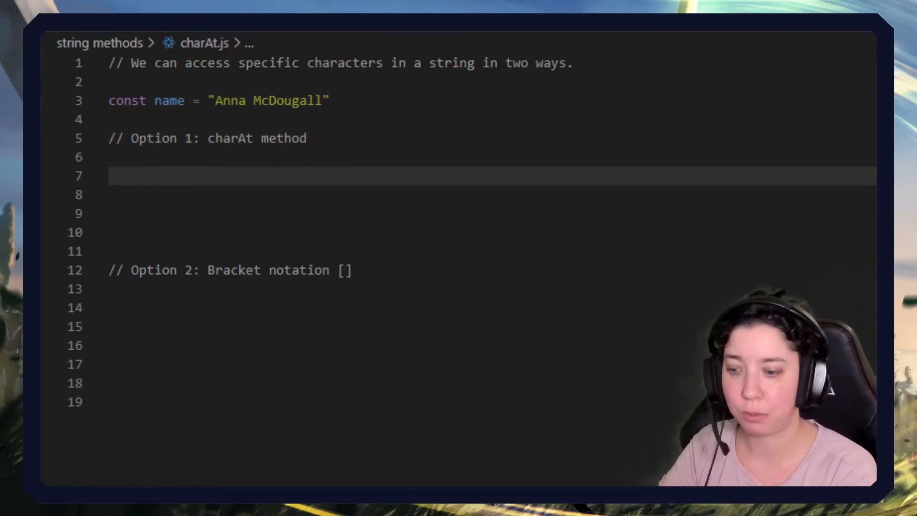
- Write name.charAt(2) with the comment // === "n"
{"action": "type", "text": "name"}
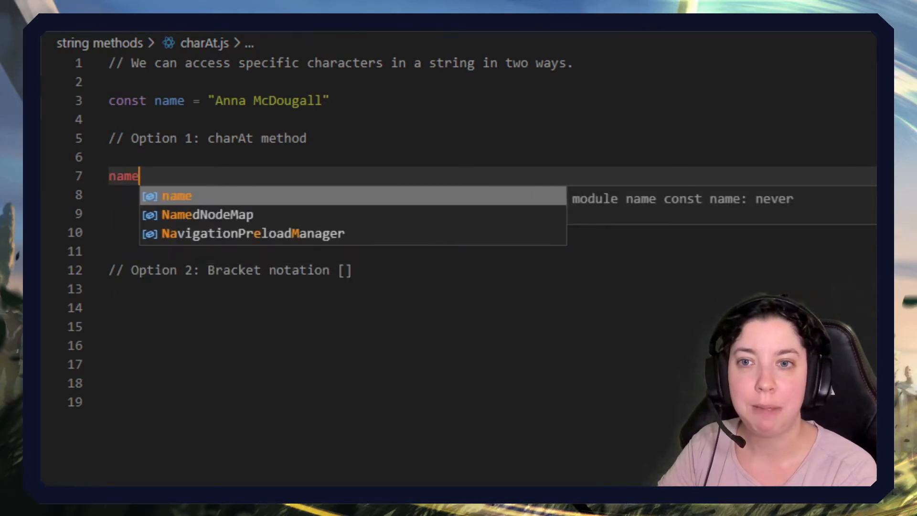
{"action": "type", "text": ".cha"}
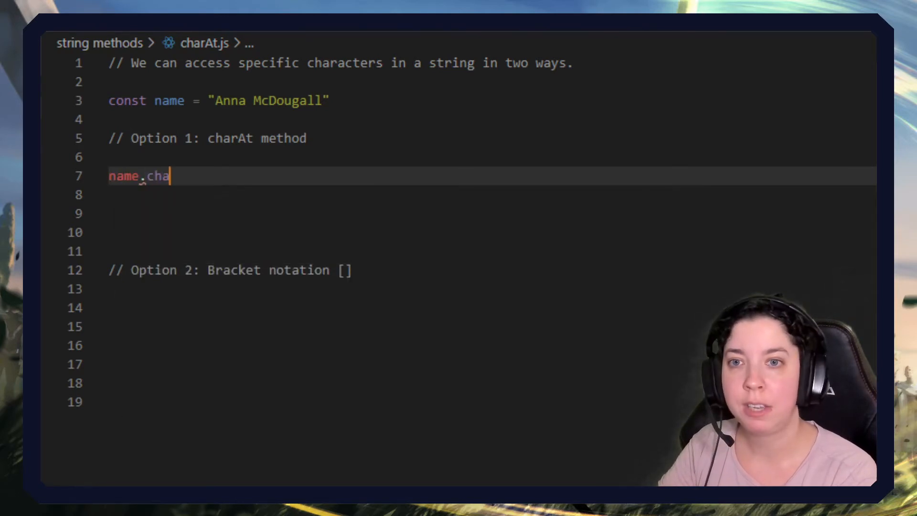
{"action": "type", "text": "rAt"}
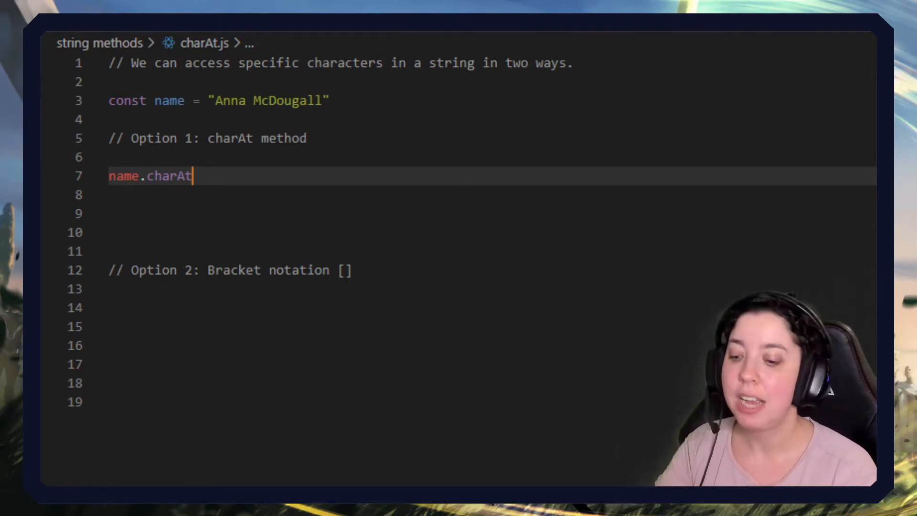
{"action": "type", "text": "("}
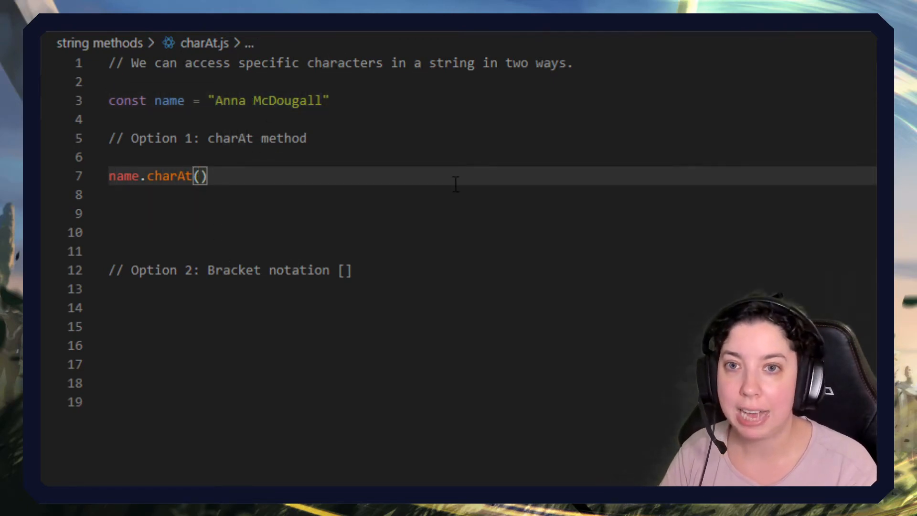
{"action": "type", "text": "2"}
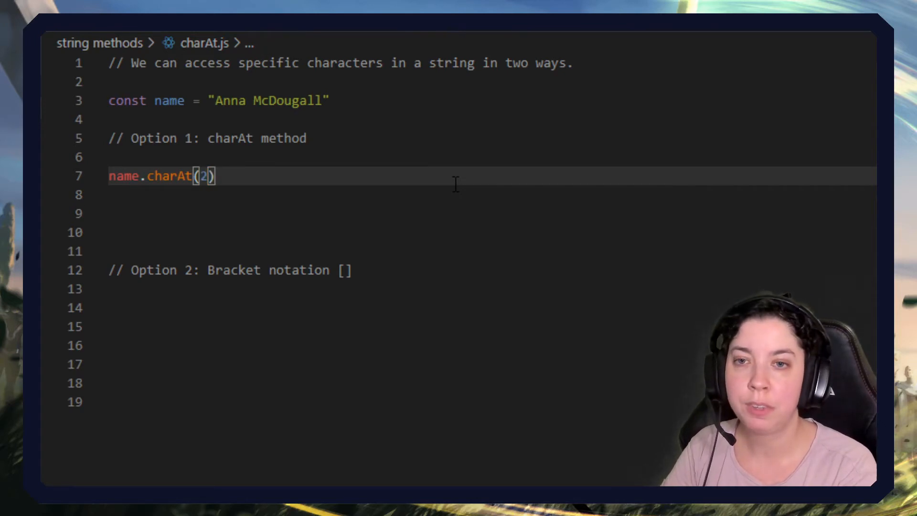
{"action": "type", "text": "// =="}
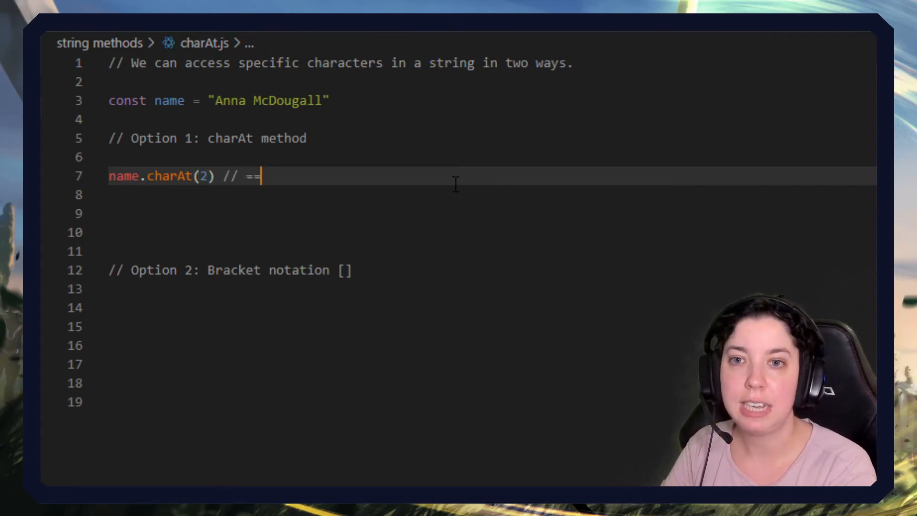
{"action": "type", "text": "= \"n\""}
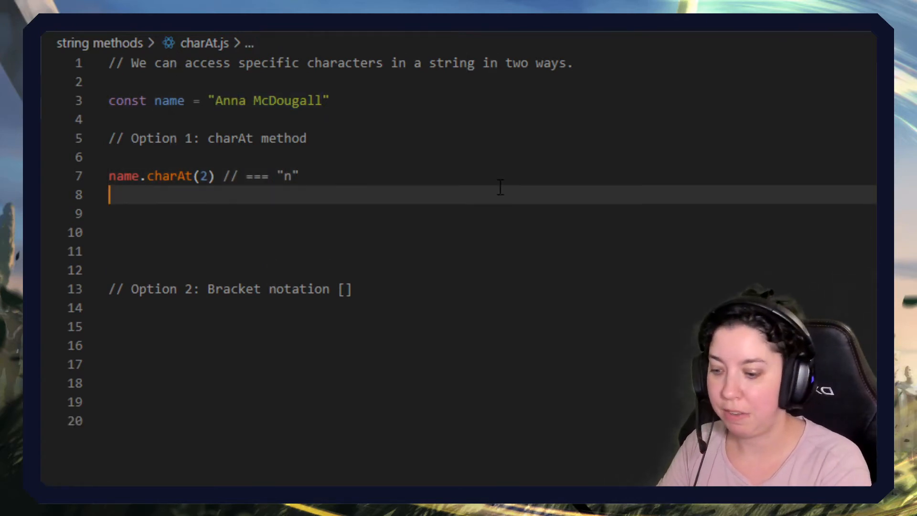
- Write name.charAt(0) with the comment // === "A"
{"action": "type", "text": "name.charAt("}
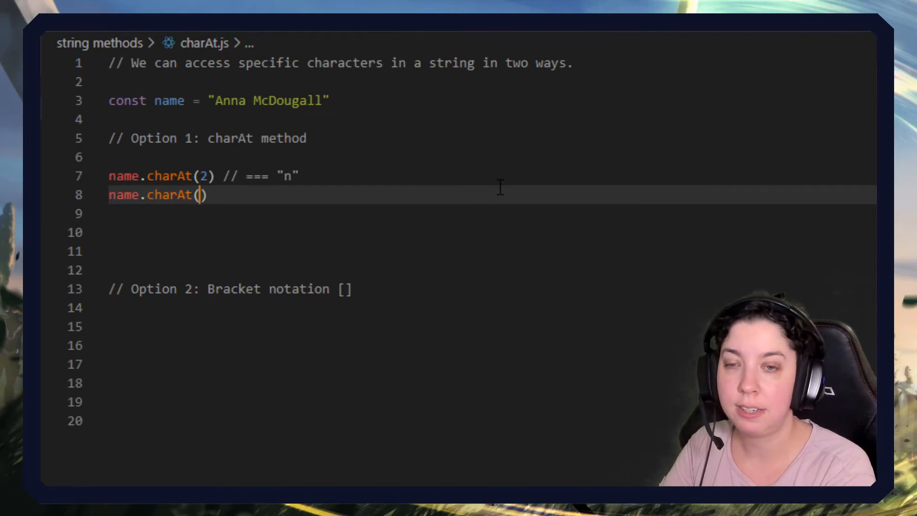
{"action": "type", "text": "0"}
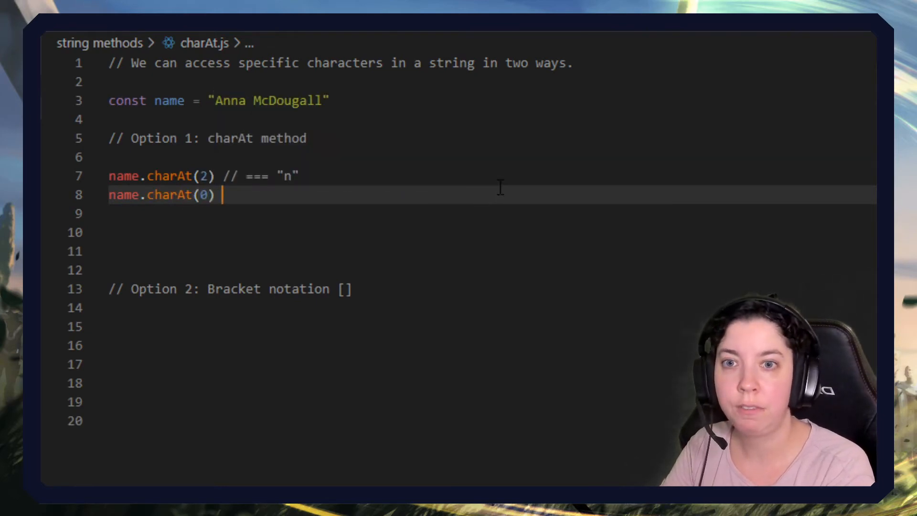
{"action": "type", "text": "// ==="}
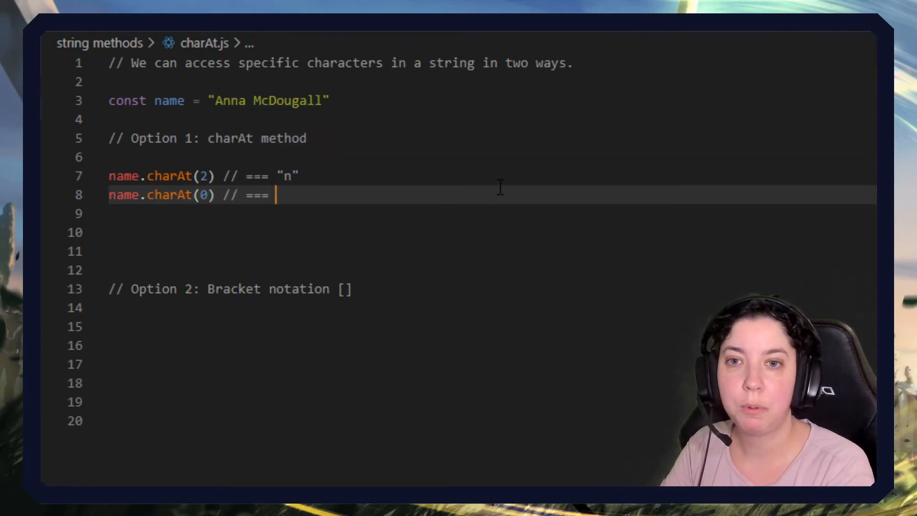
{"action": "type", "text": "\"A\""}
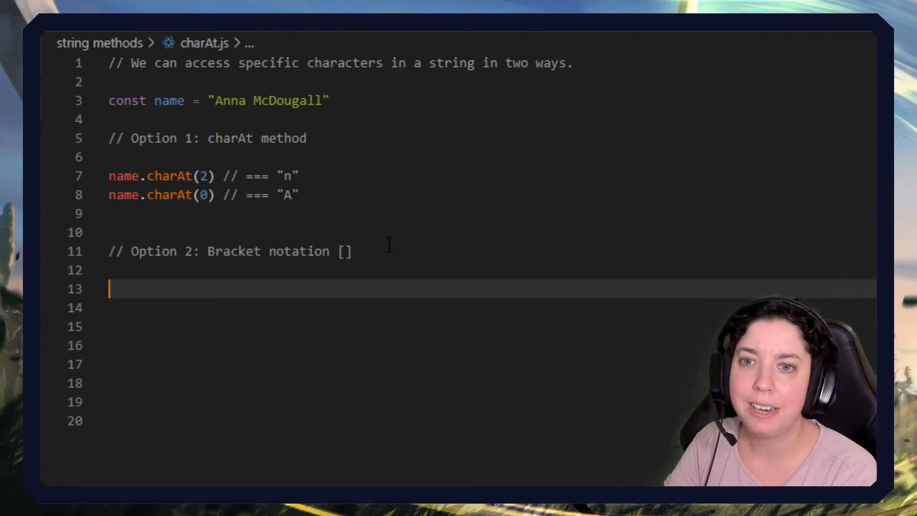
- Write bracket examples name[2] and name[0] commented as returning "n" and "A"
{"action": "type", "text": "name[]"}
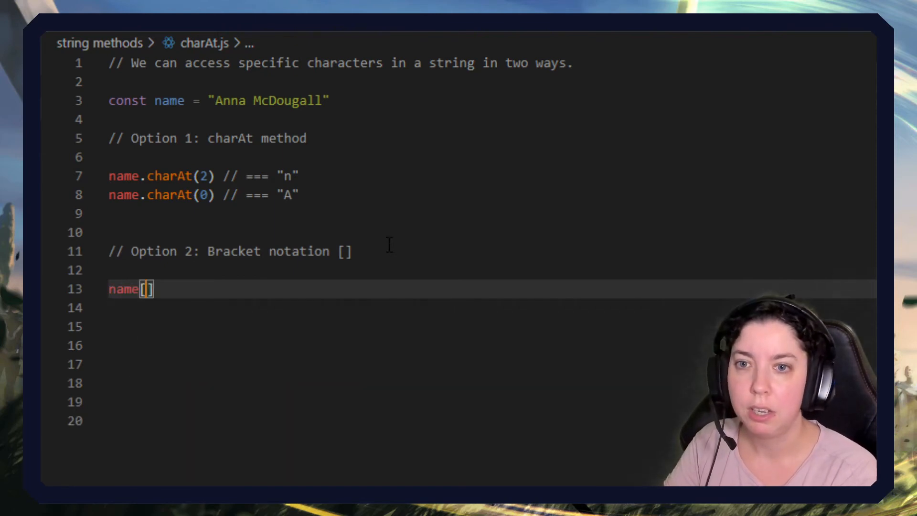
{"action": "type", "text": "2"}
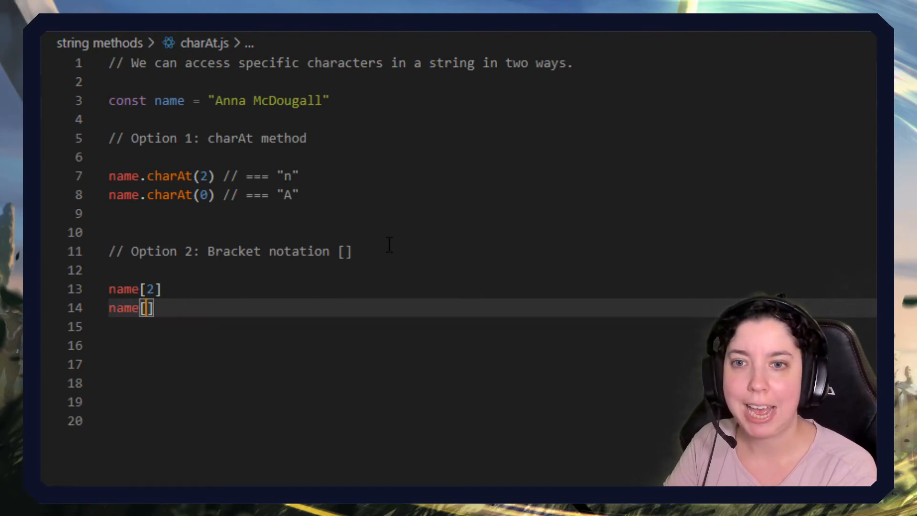
{"action": "type", "text": "0] ="}
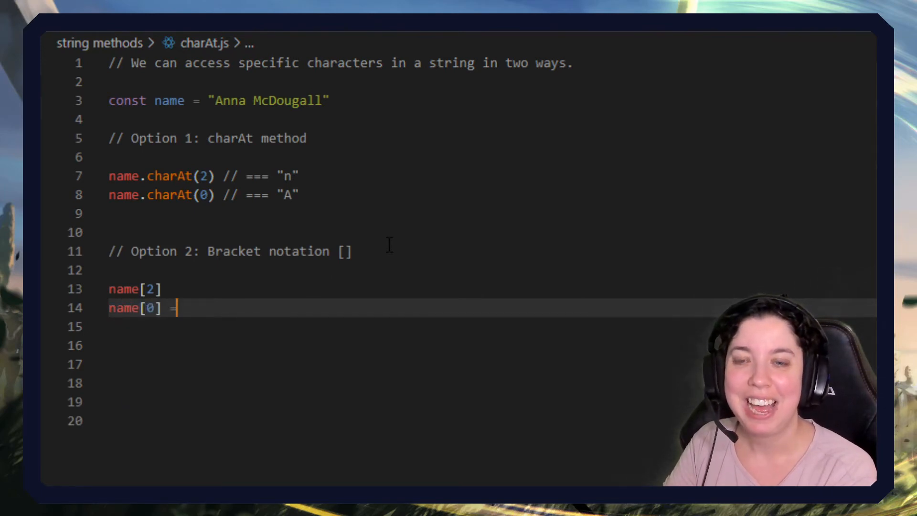
{"action": "type", "text": "//"}
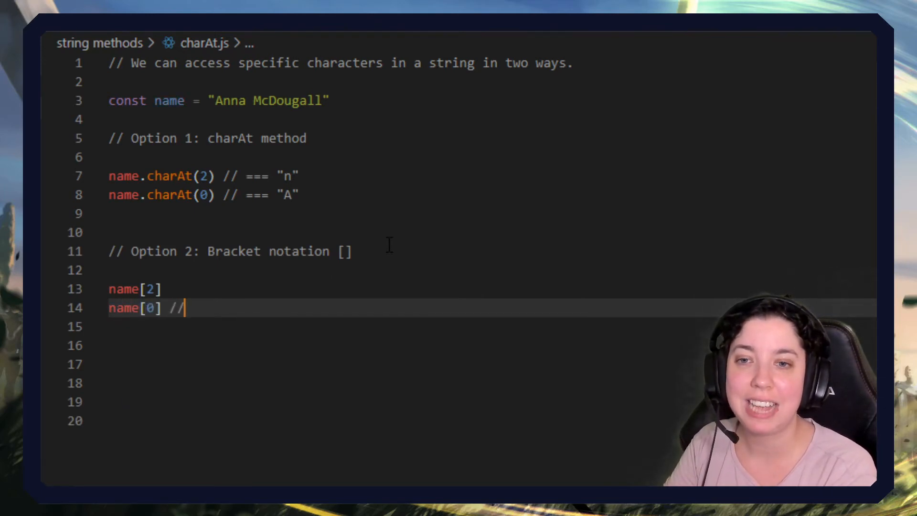
{"action": "type", "text": "=== \"\""}
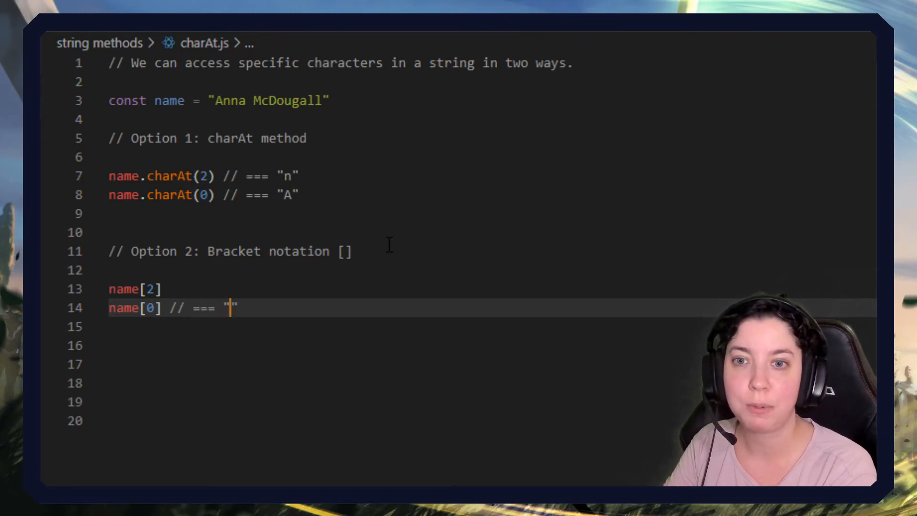
{"action": "type", "text": "A"}
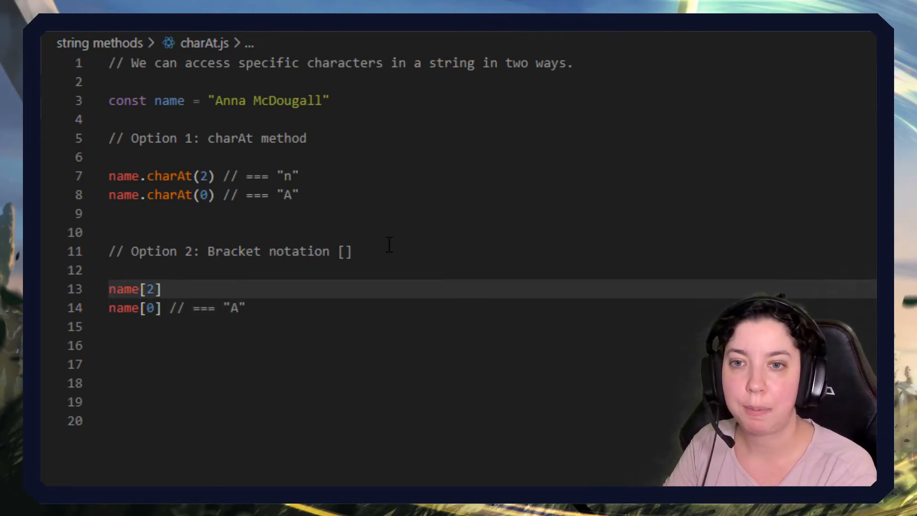
{"action": "type", "text": "// === \"\""}
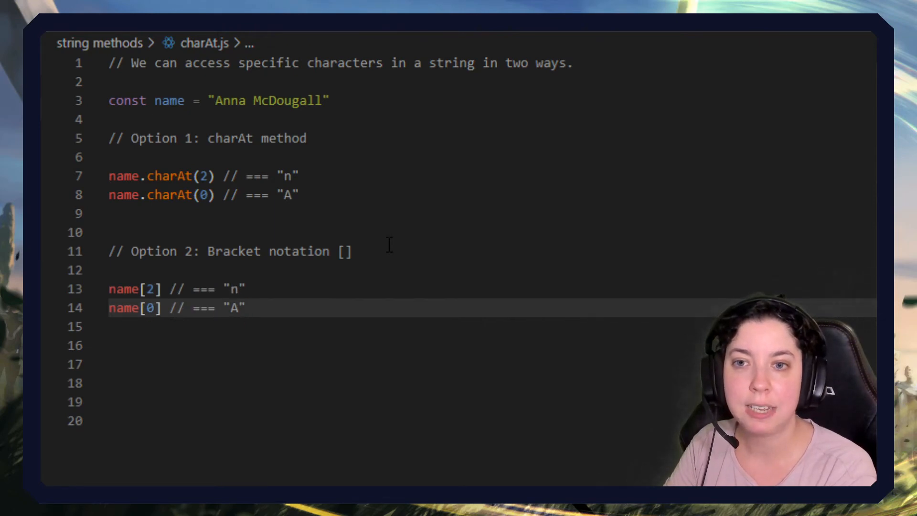
- Write name[4] with the comment // === " " showing it returns a space
{"action": "type", "text": "name"}
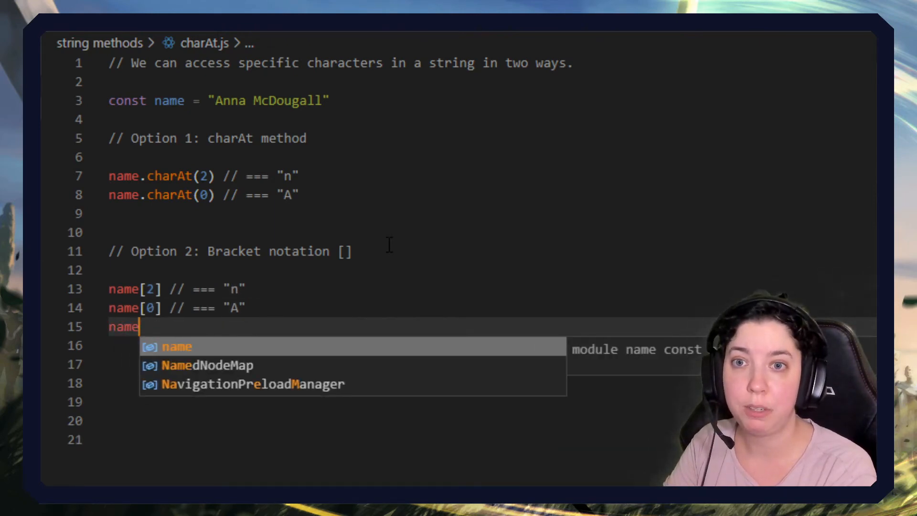
{"action": "type", "text": "[]"}
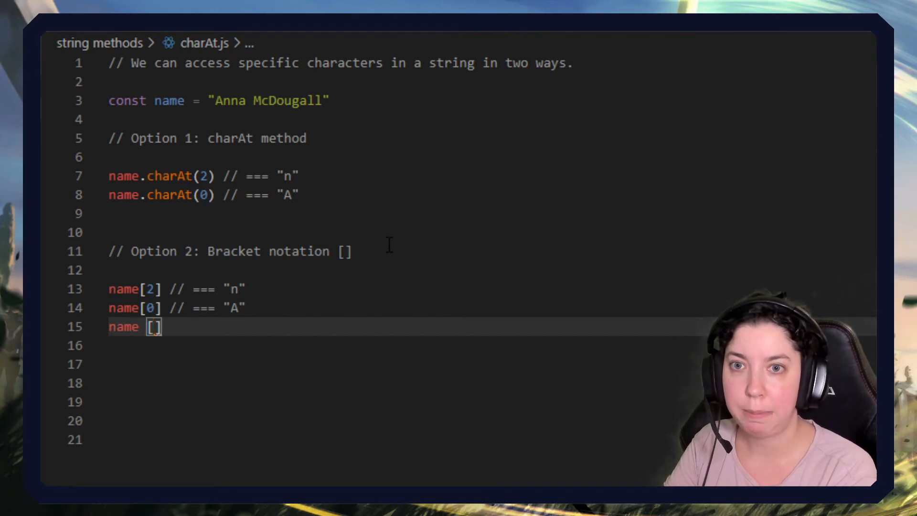
{"action": "type", "text": "4"}
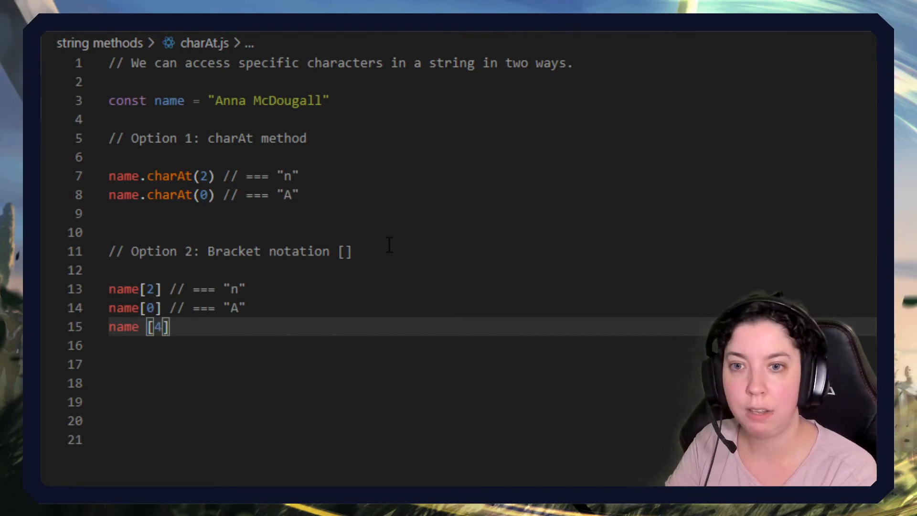
{"action": "key", "text": "Backspace"}
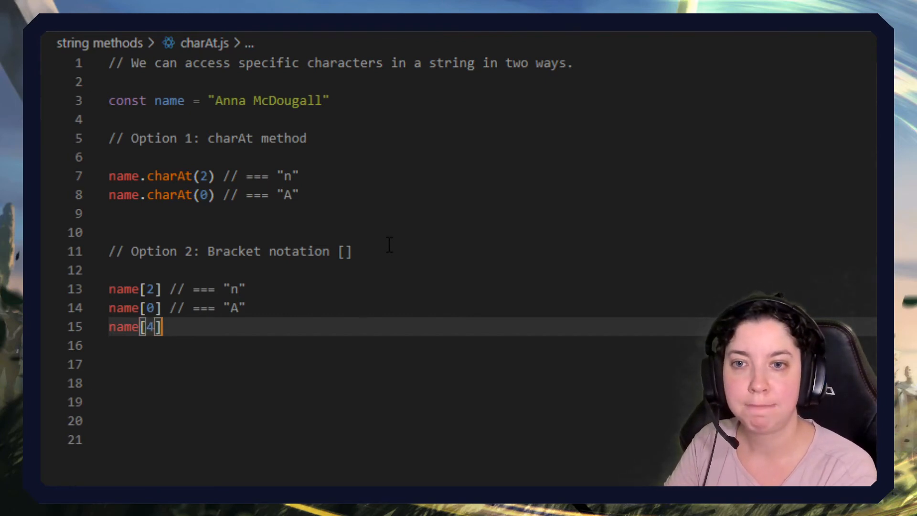
{"action": "type", "text": "/"}
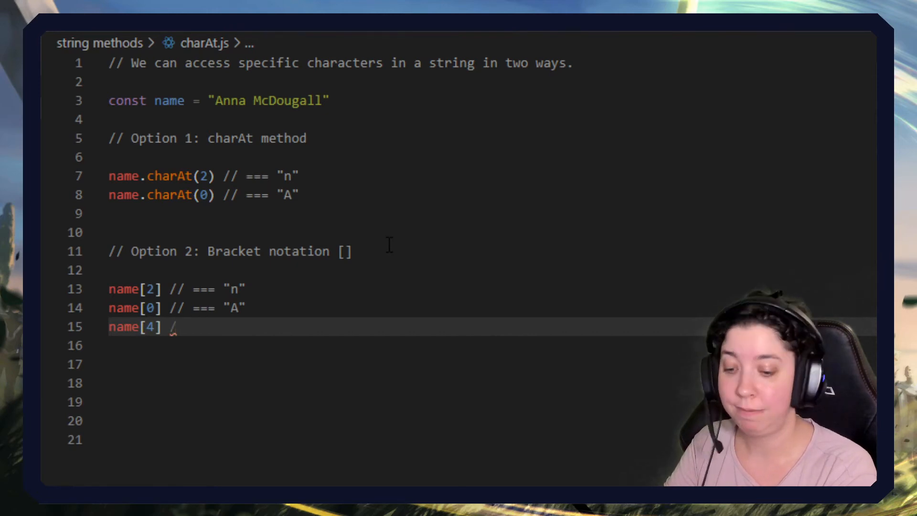
{"action": "type", "text": "/ === \""}
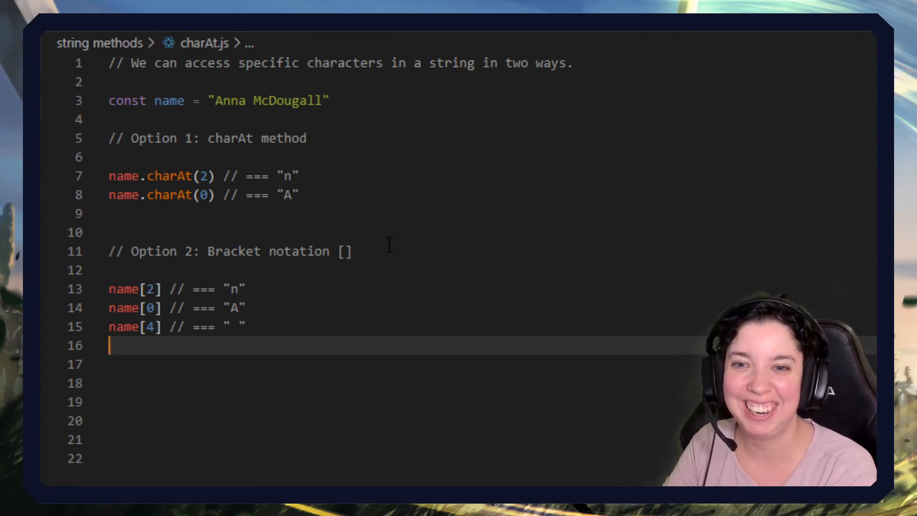
{"action": "key", "text": "Enter"}
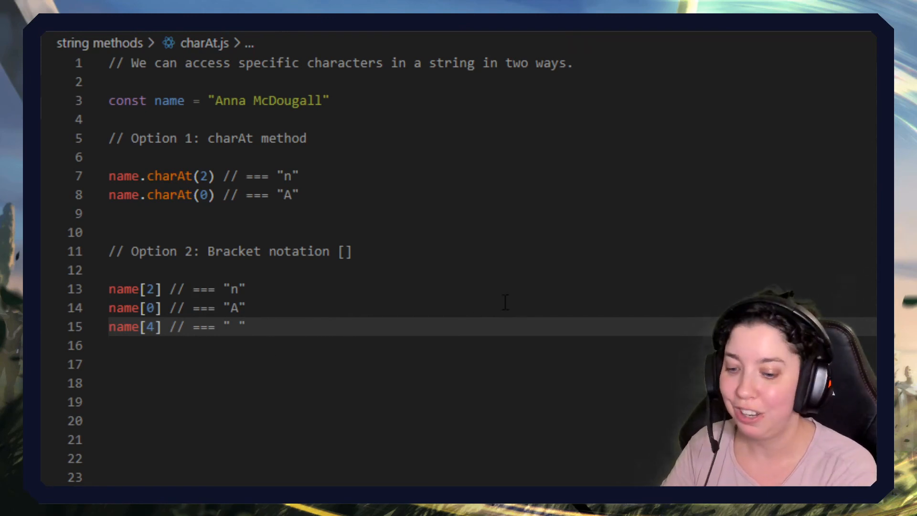
- Write name[2+1] with the comment // === "a"
{"action": "type", "text": "name["}
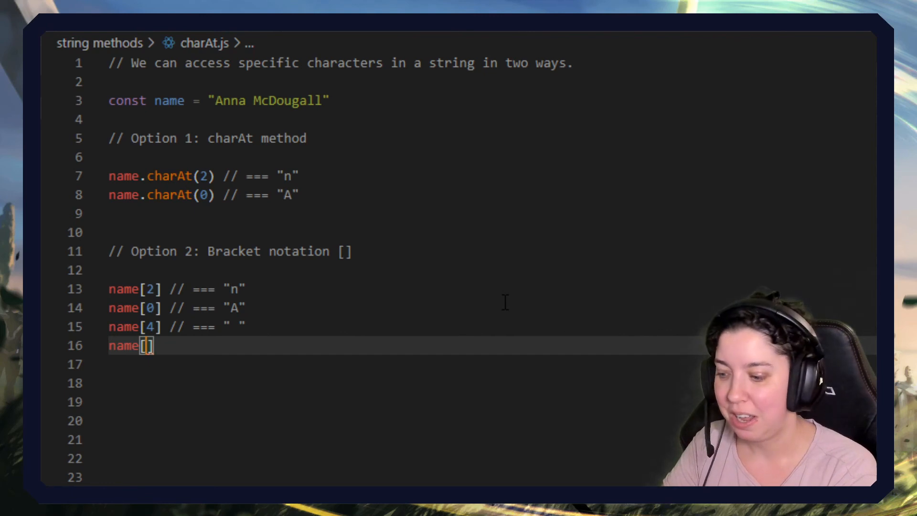
{"action": "type", "text": "2+1"}
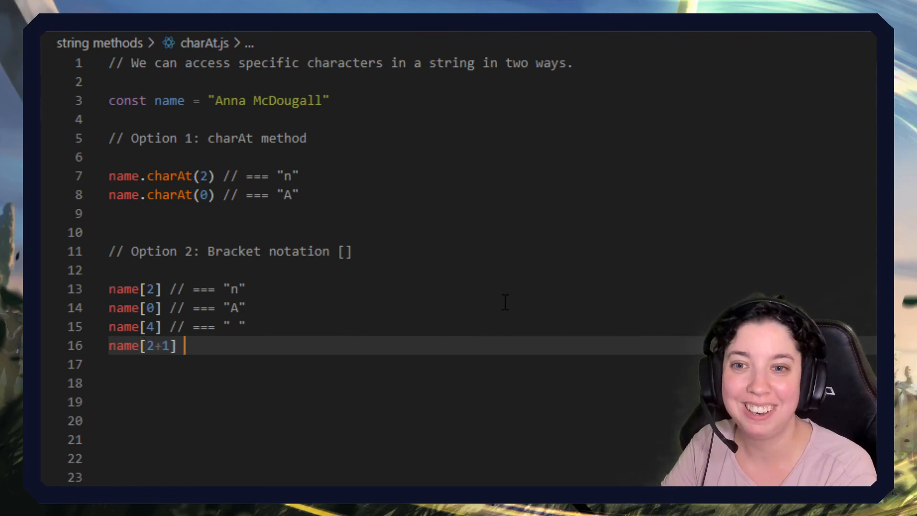
{"action": "type", "text": "// ="}
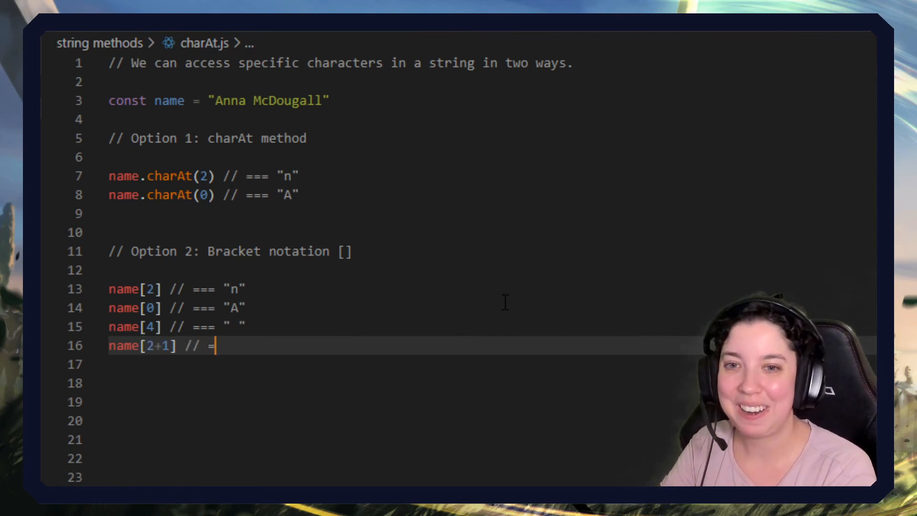
{"action": "type", "text": "== \"a\""}
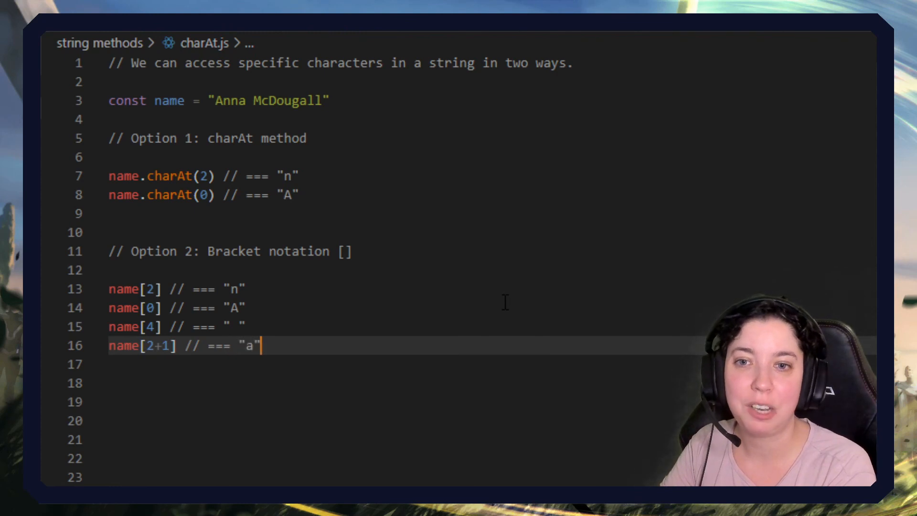
{"action": "left_click", "coordinate": [237, 101]}
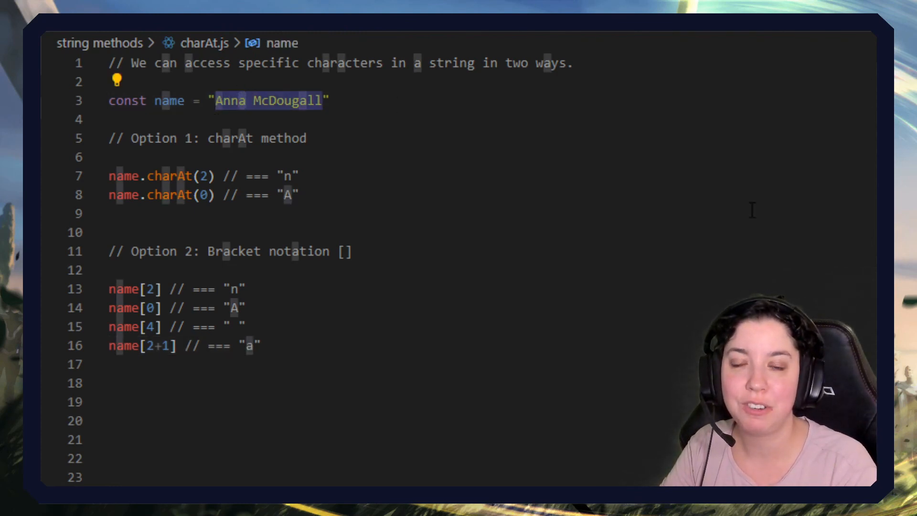
{"action": "left_click", "coordinate": [327, 392]}
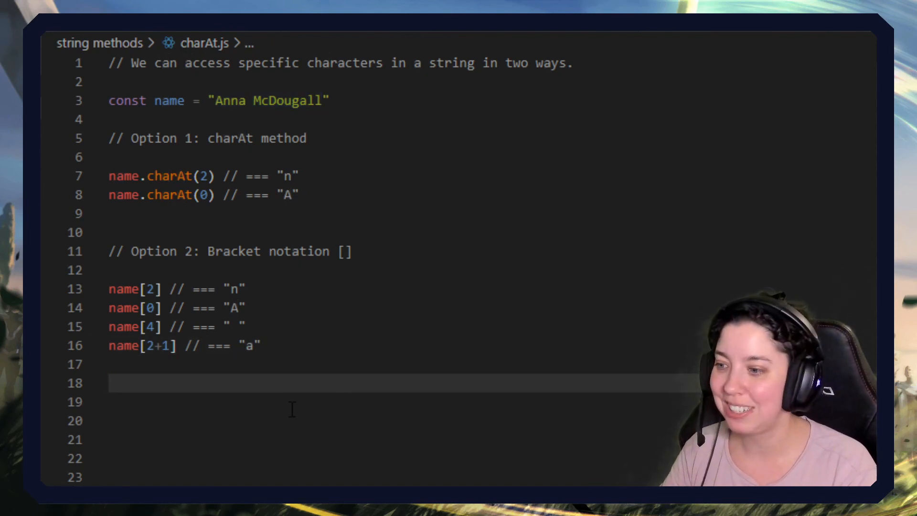
{"action": "mouse_move", "coordinate": [287, 426]}
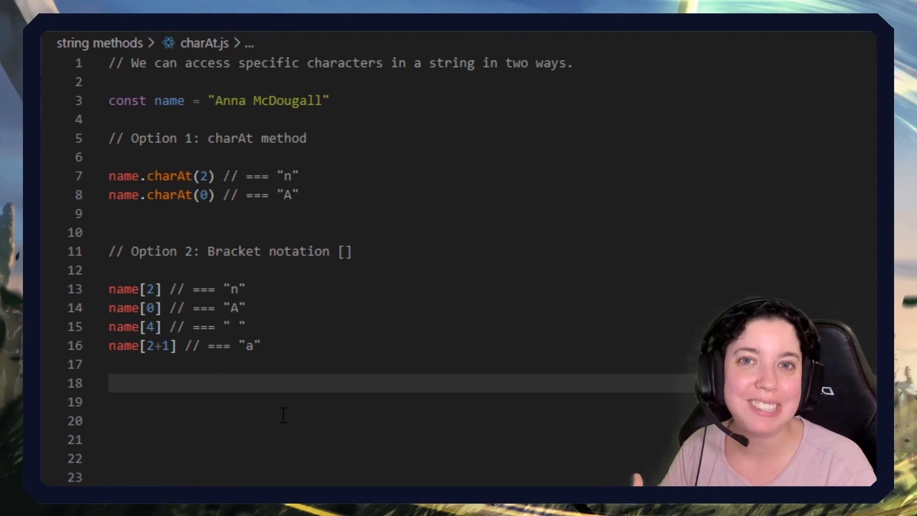
{"action": "mouse_move", "coordinate": [219, 422]}
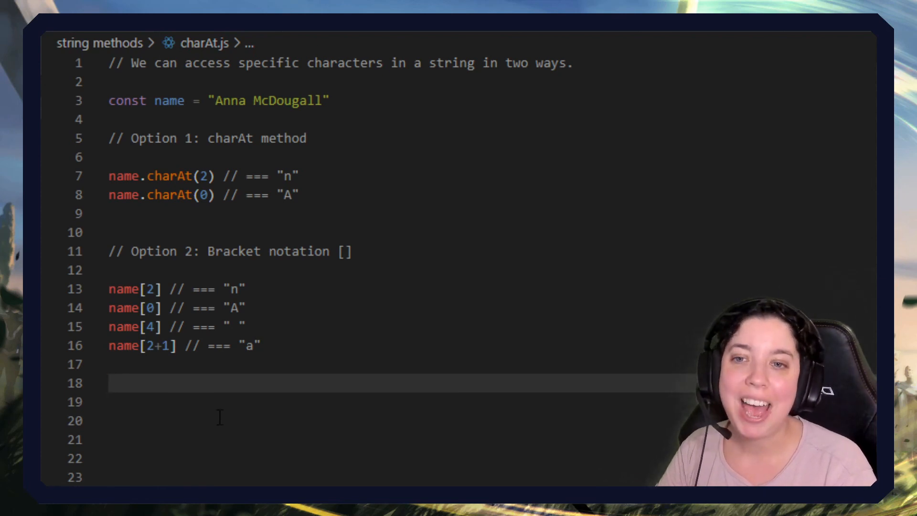